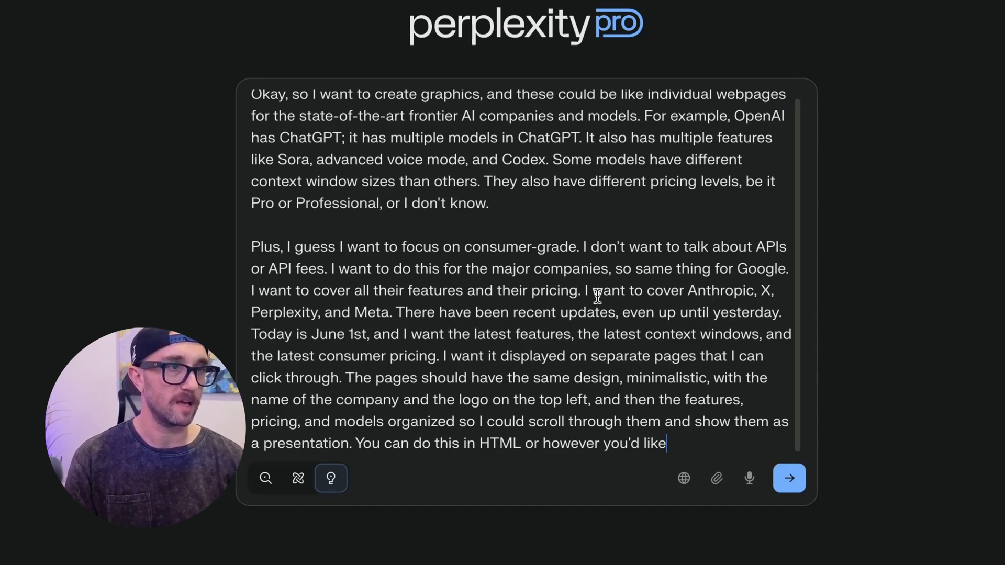
Step: Open the generated Frontier AI Companies web app in full screen
{"action": "left_click", "coordinate": [789, 479]}
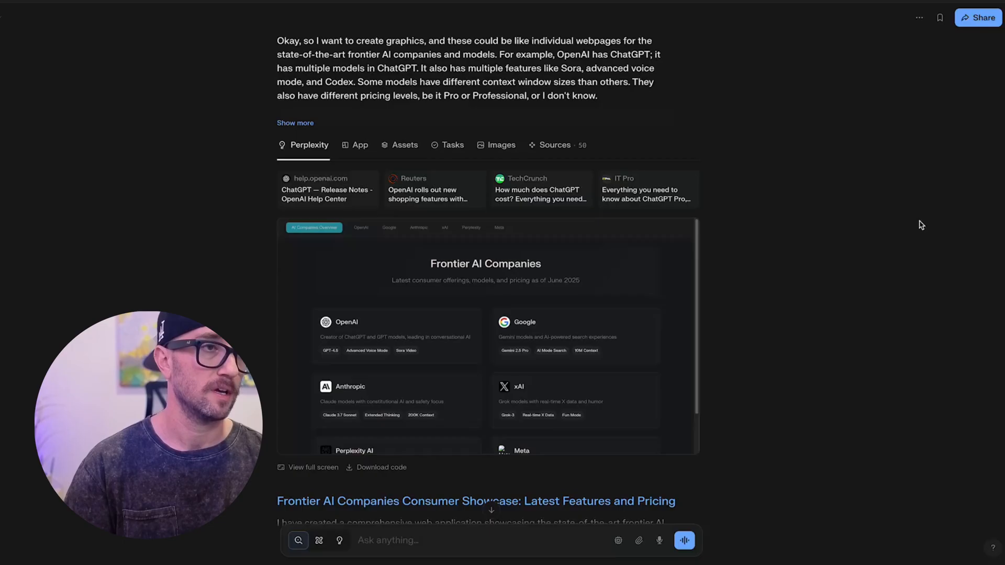
{"action": "mouse_move", "coordinate": [730, 349]}
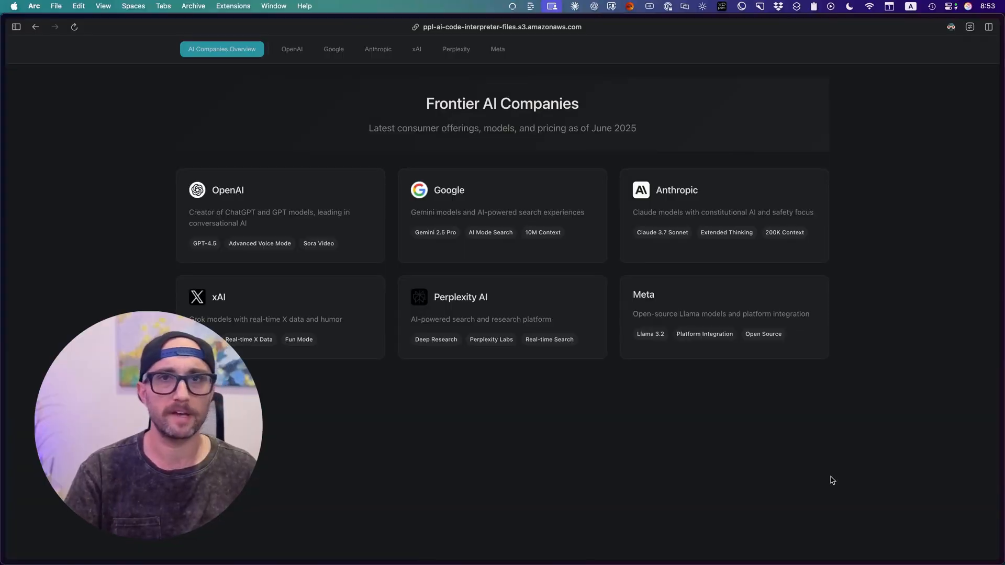
Step: Show the OpenAI page and scroll through its models, features and Free/Plus/Pro plans
{"action": "left_click", "coordinate": [291, 49]}
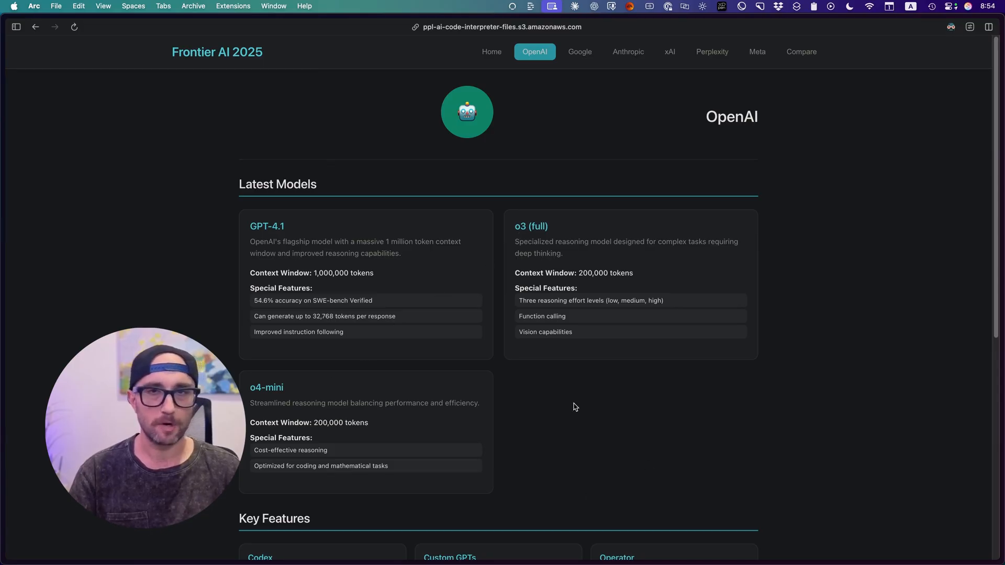
{"action": "mouse_move", "coordinate": [160, 200]}
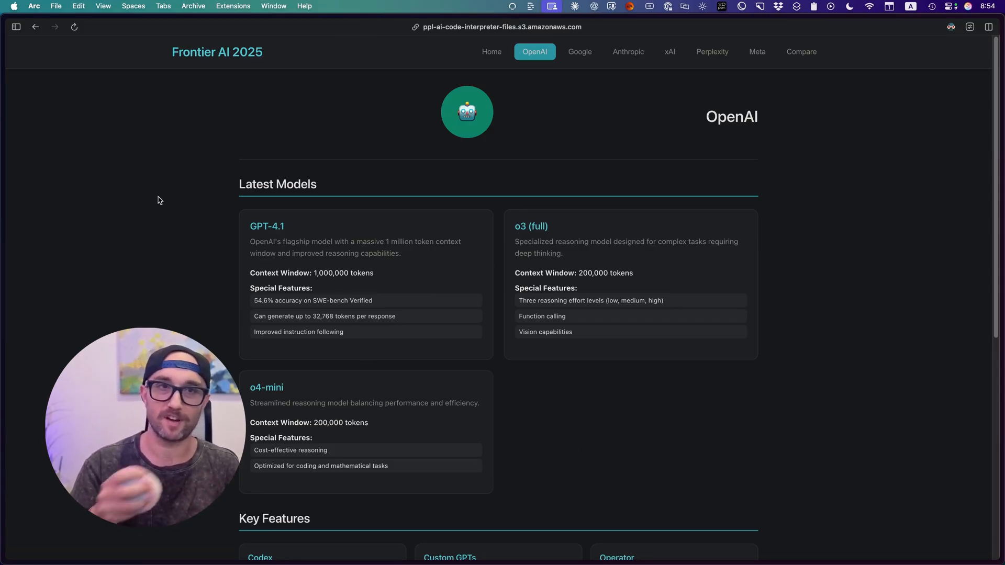
{"action": "scroll", "scroll_direction": "down", "scroll_amount": 3}
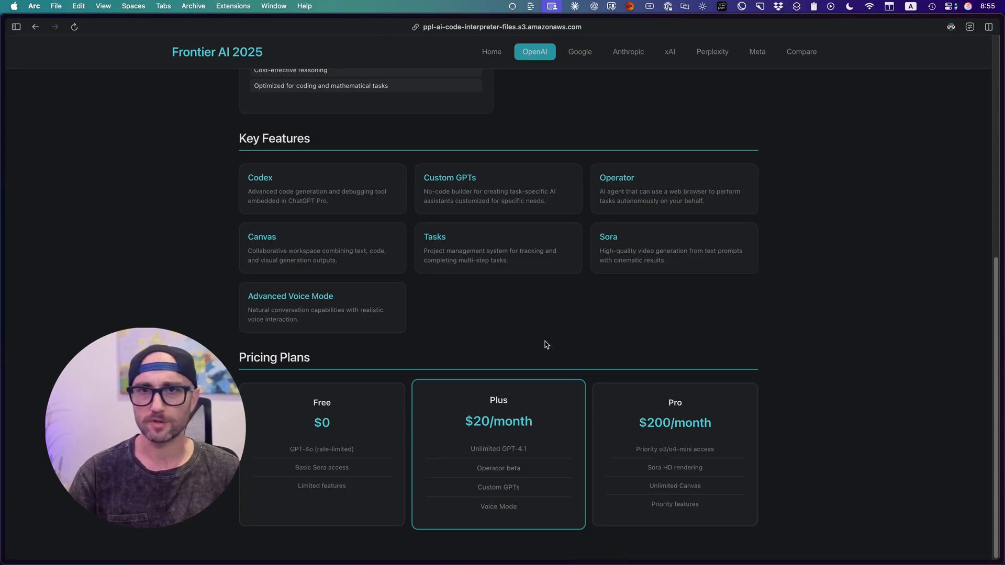
{"action": "mouse_move", "coordinate": [556, 444]}
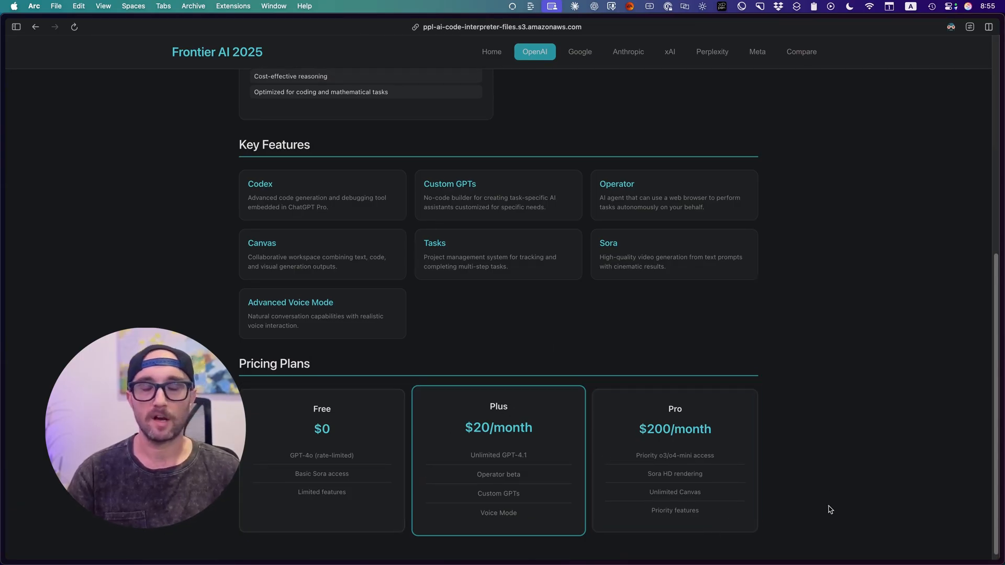
{"action": "mouse_move", "coordinate": [745, 160]}
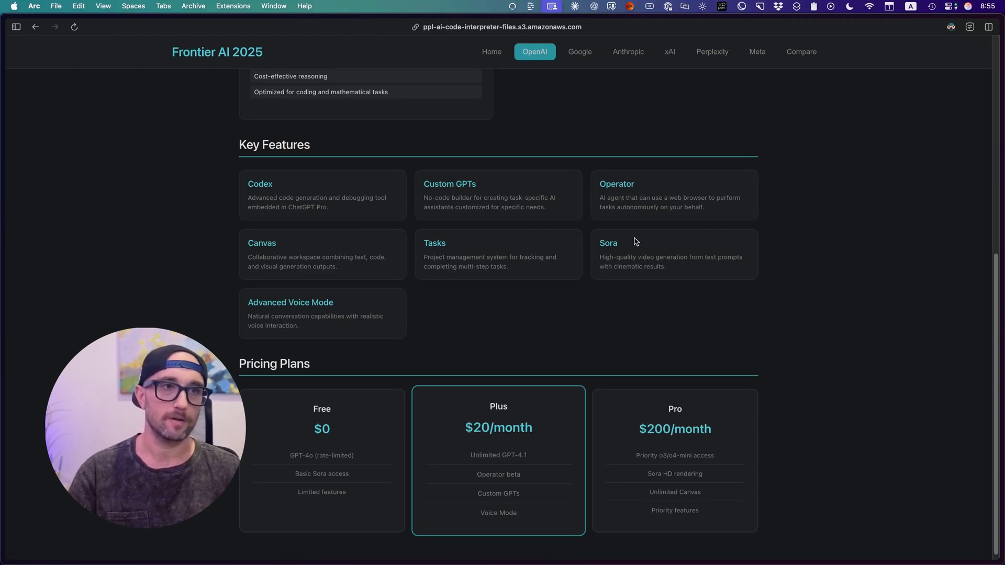
{"action": "mouse_move", "coordinate": [314, 346]}
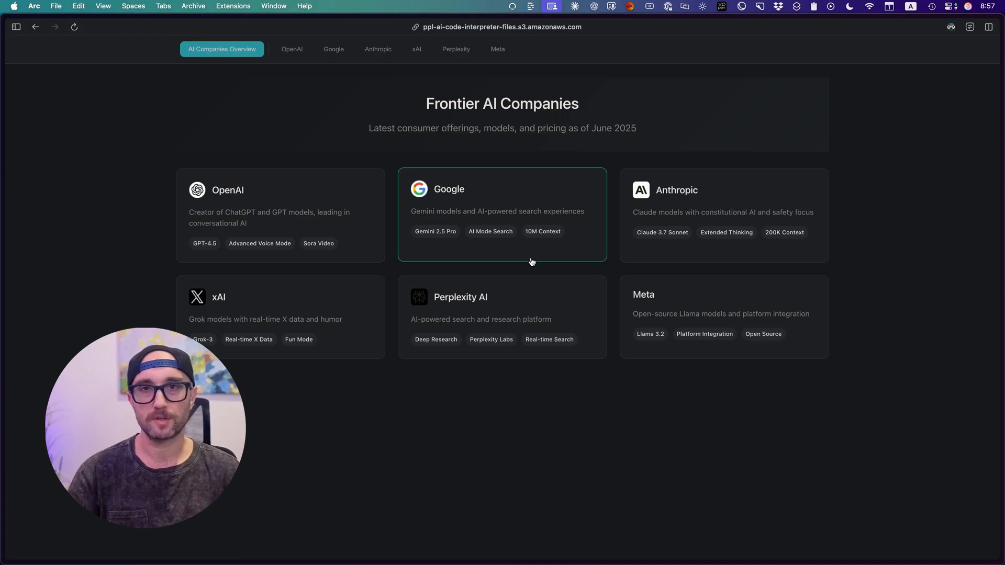
{"action": "mouse_move", "coordinate": [526, 252]}
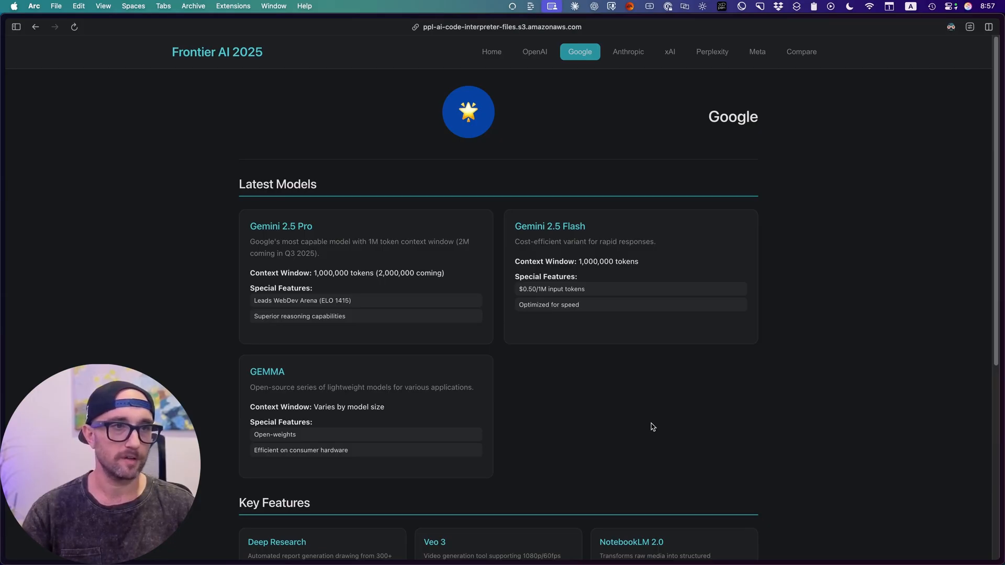
{"action": "mouse_move", "coordinate": [572, 335]}
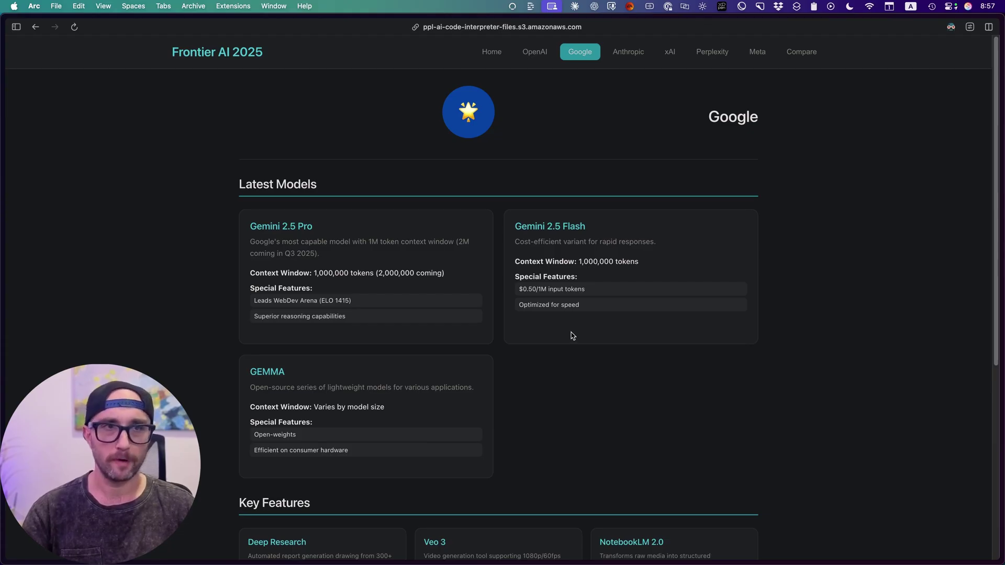
{"action": "mouse_move", "coordinate": [236, 273]}
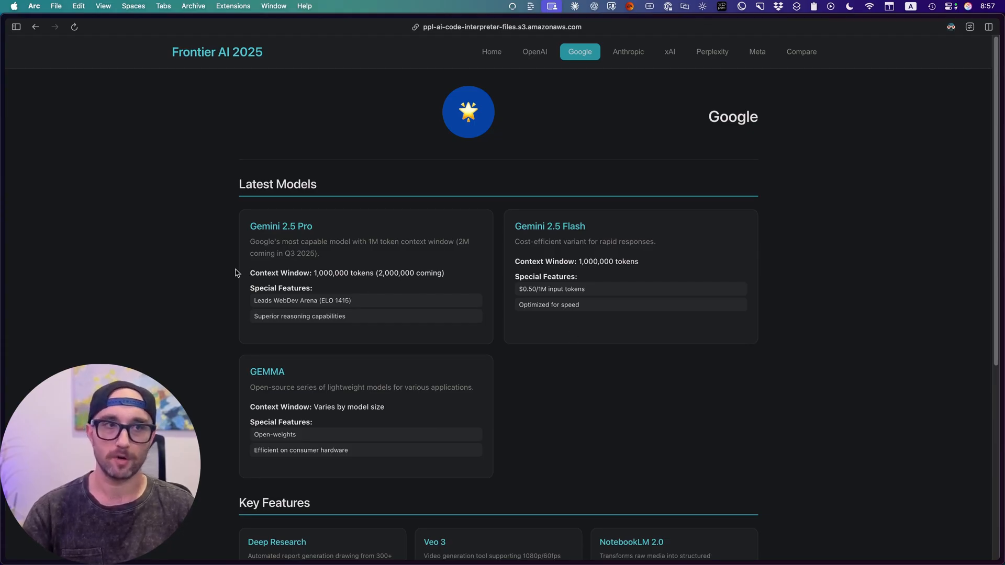
{"action": "mouse_move", "coordinate": [357, 344]}
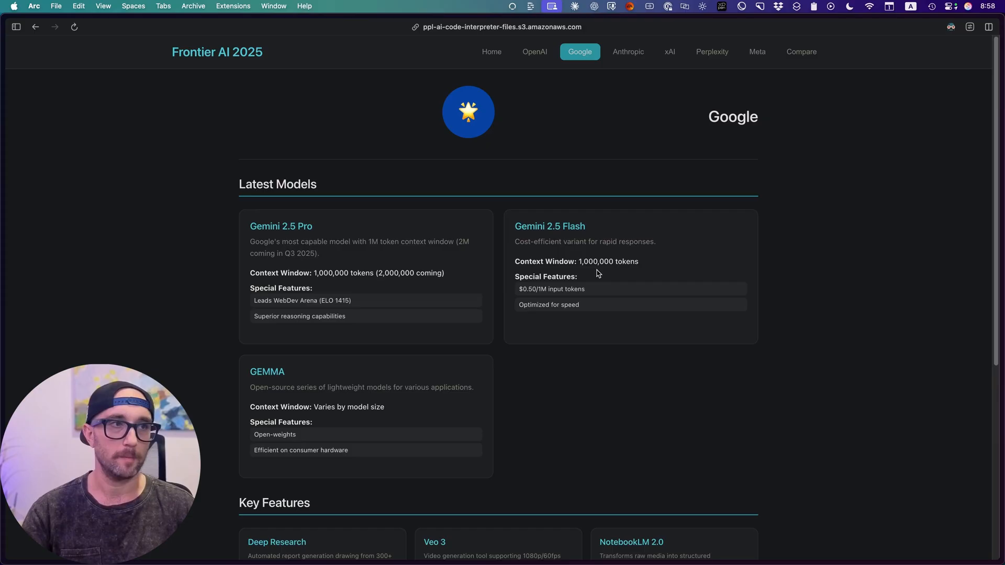
{"action": "mouse_move", "coordinate": [516, 369]}
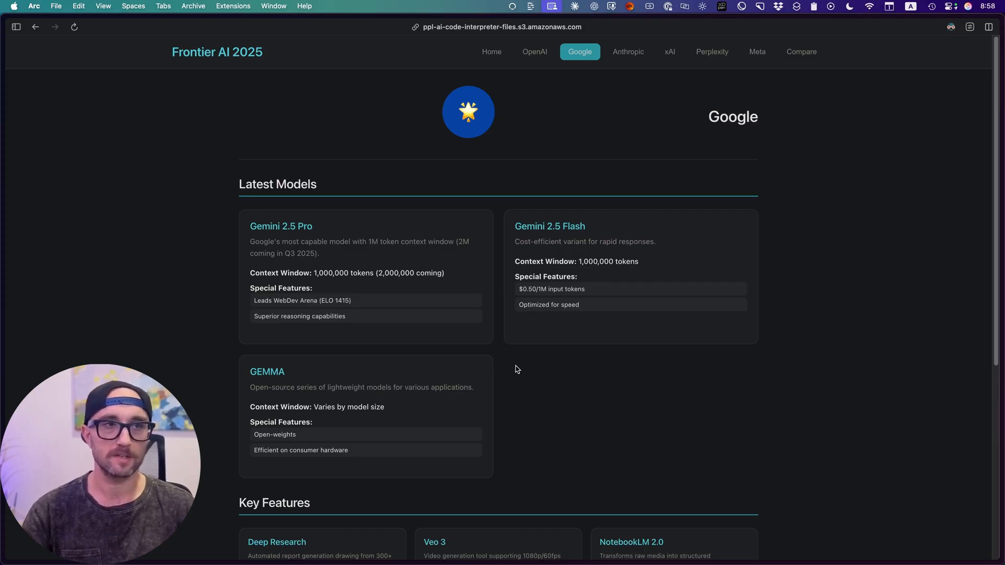
Step: Scroll through Google's Gemma model, key features and Free, AI Pro, AI Ultra plans
{"action": "scroll", "scroll_direction": "down", "scroll_amount": 3}
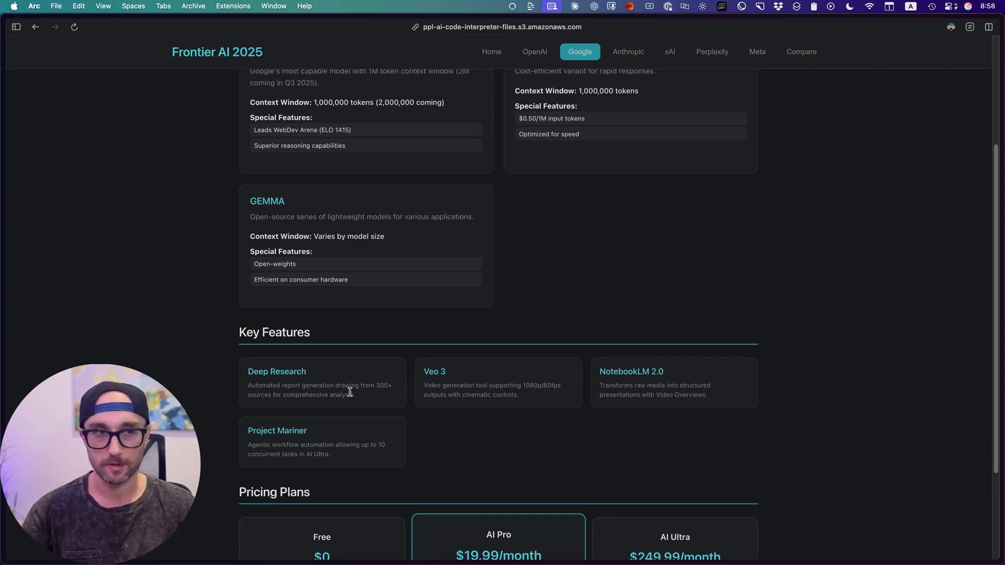
{"action": "mouse_move", "coordinate": [505, 394]}
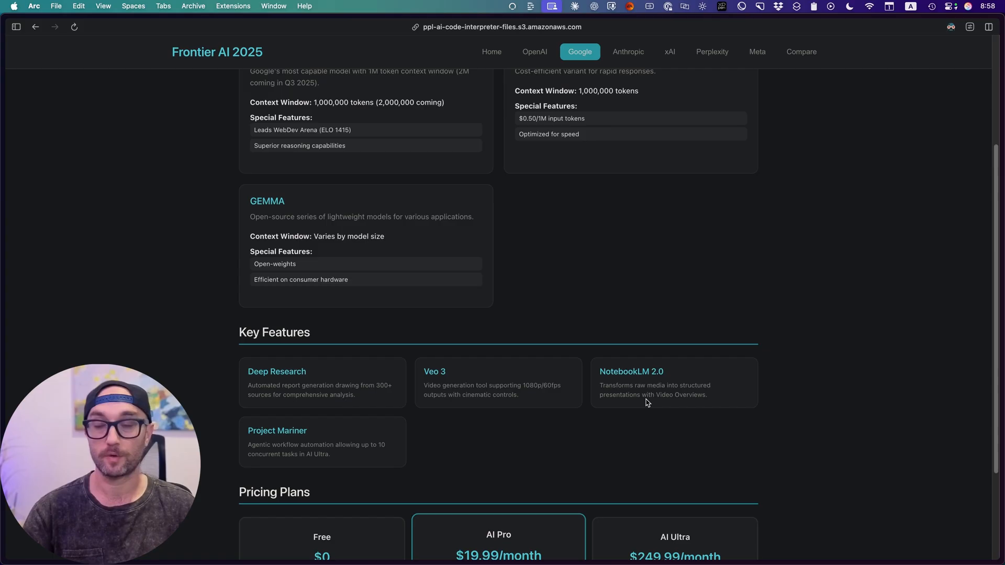
{"action": "mouse_move", "coordinate": [507, 420]}
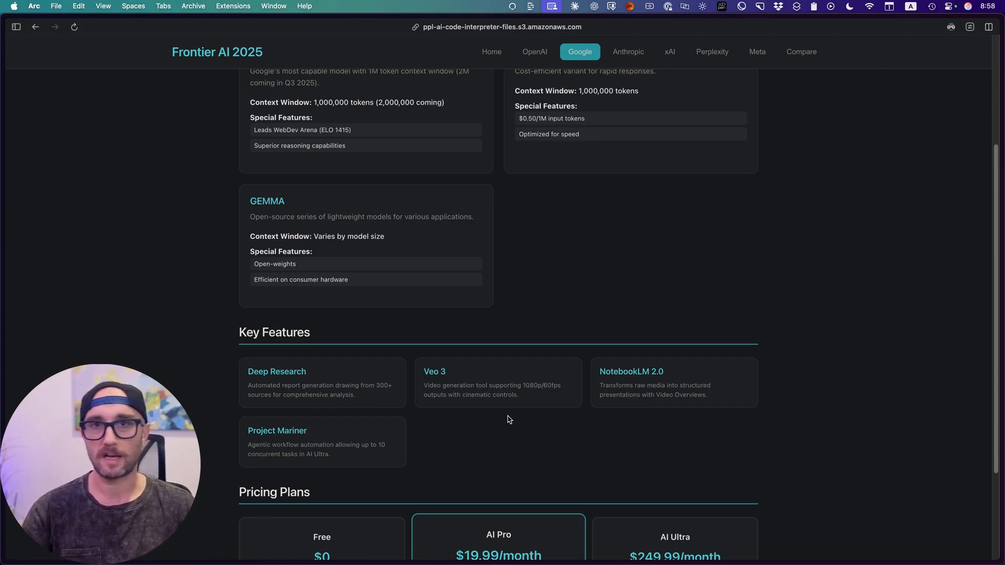
{"action": "mouse_move", "coordinate": [508, 424]}
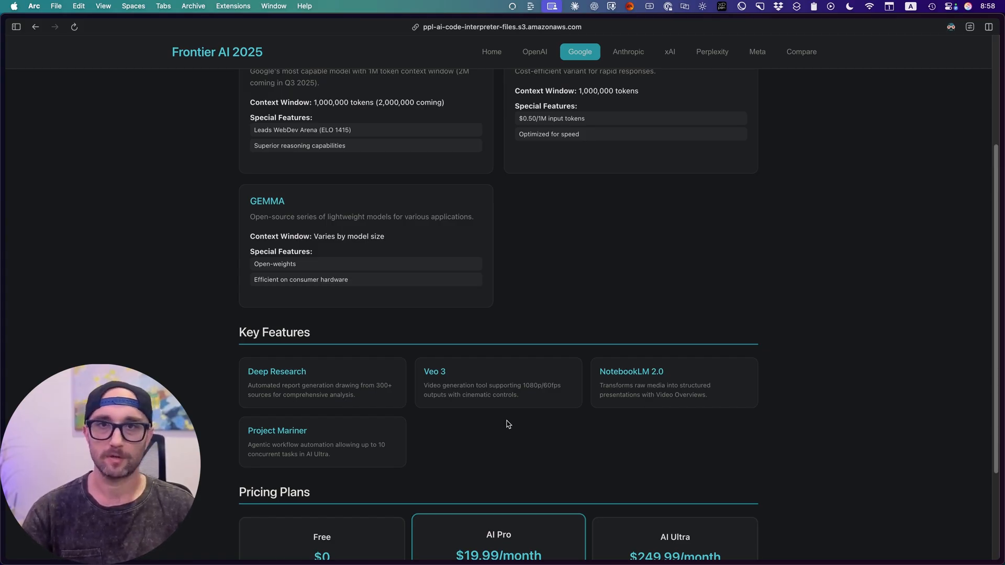
{"action": "scroll", "scroll_direction": "down", "scroll_amount": 3}
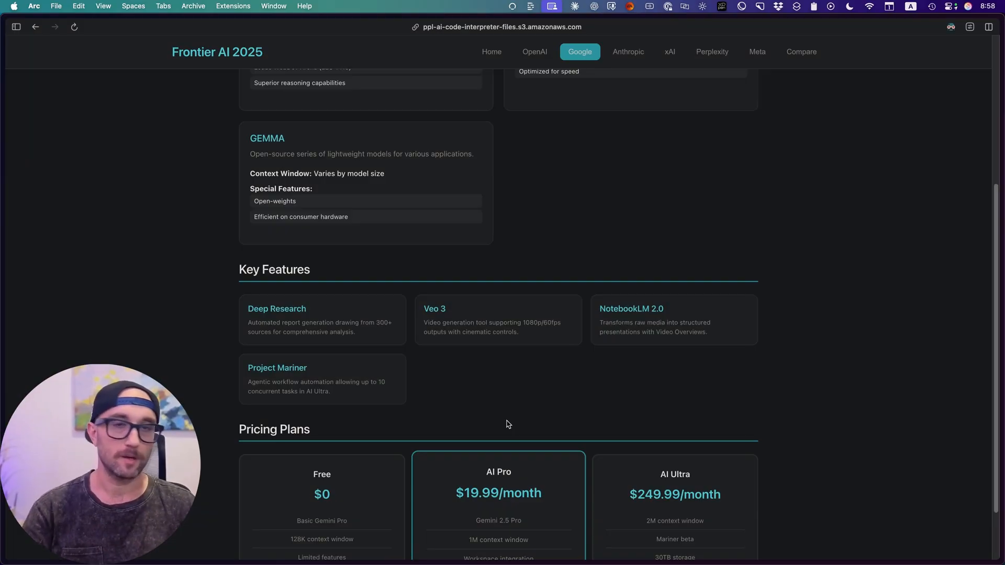
{"action": "mouse_move", "coordinate": [547, 515]}
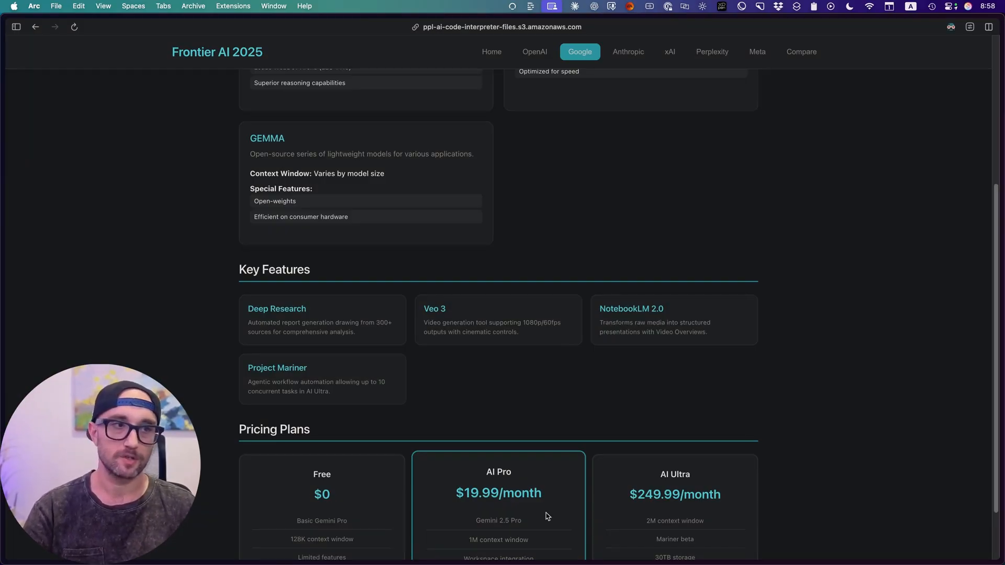
{"action": "mouse_move", "coordinate": [543, 434]}
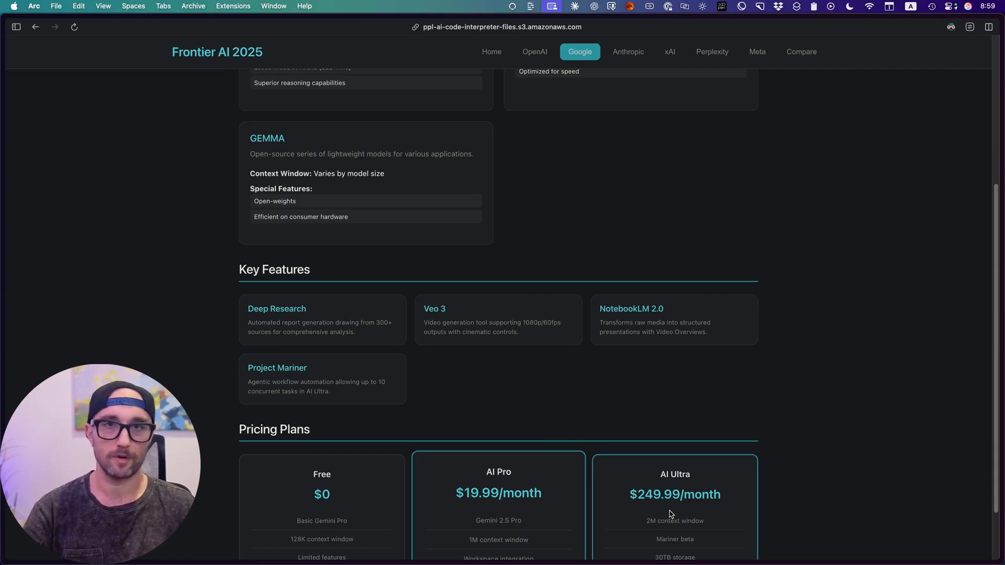
{"action": "scroll", "scroll_direction": "down", "scroll_amount": 3}
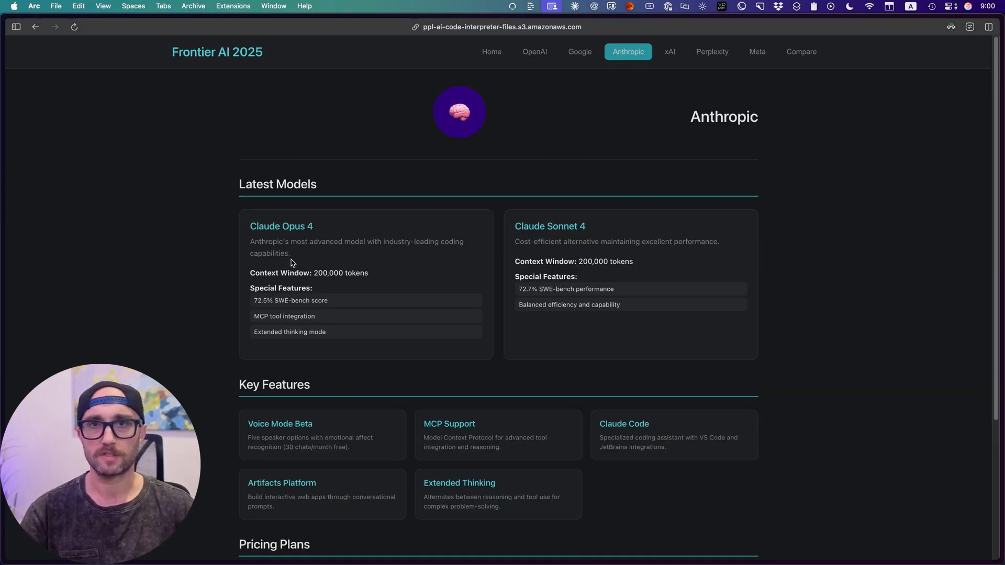
{"action": "mouse_move", "coordinate": [911, 281]}
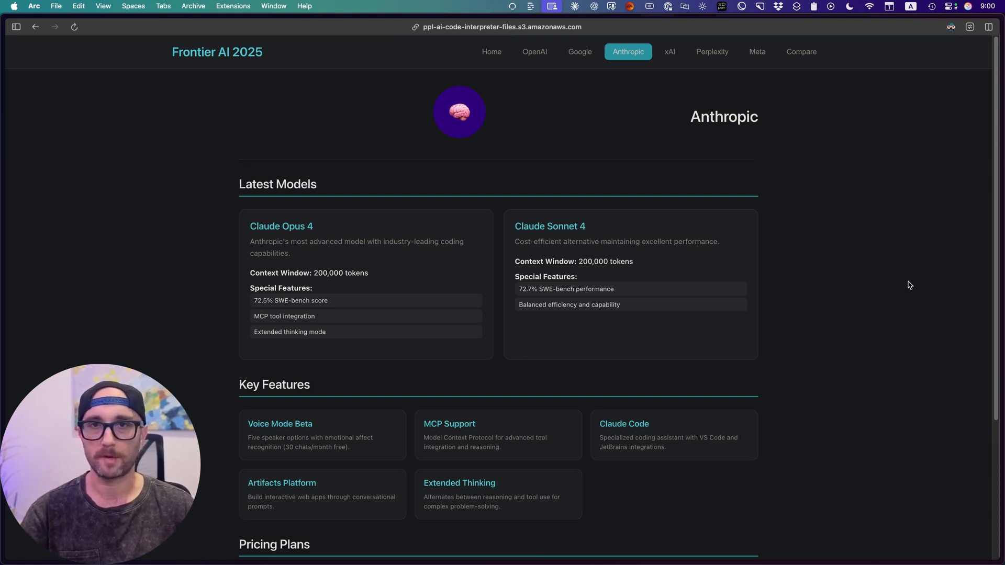
{"action": "mouse_move", "coordinate": [907, 293]}
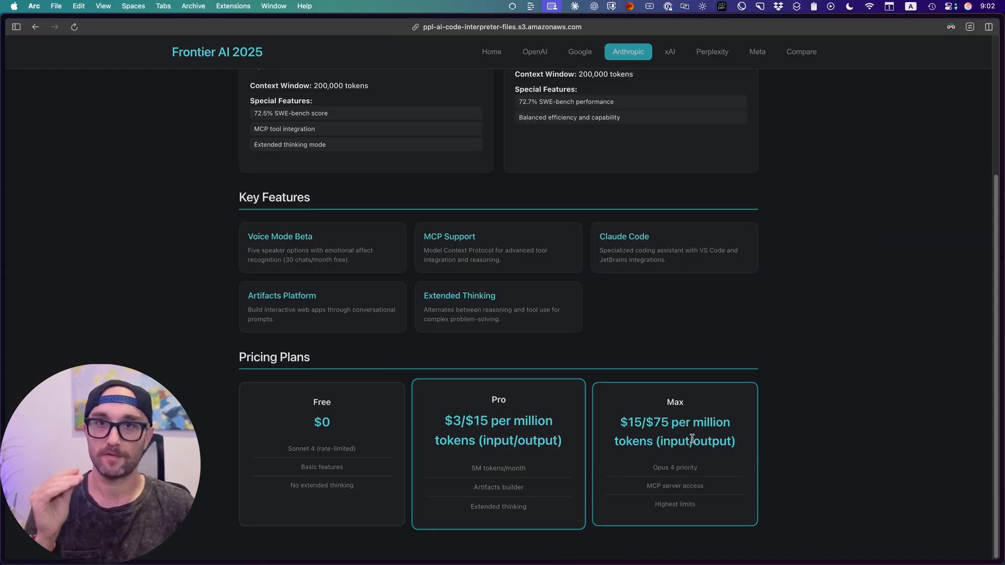
{"action": "mouse_move", "coordinate": [724, 488]}
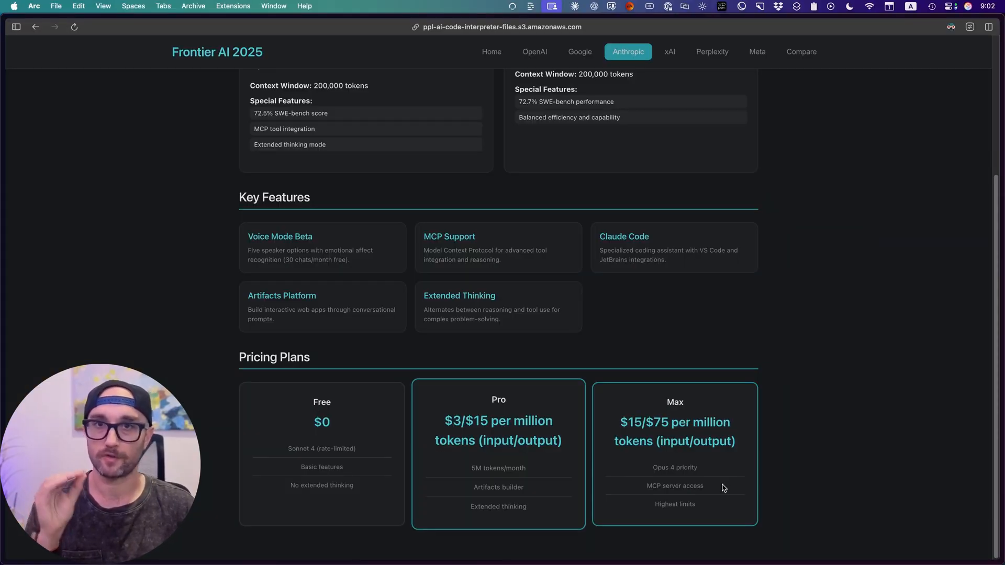
Step: Switch from Anthropic's Free, Pro and Max plans to the Perplexity page
{"action": "left_click", "coordinate": [492, 52]}
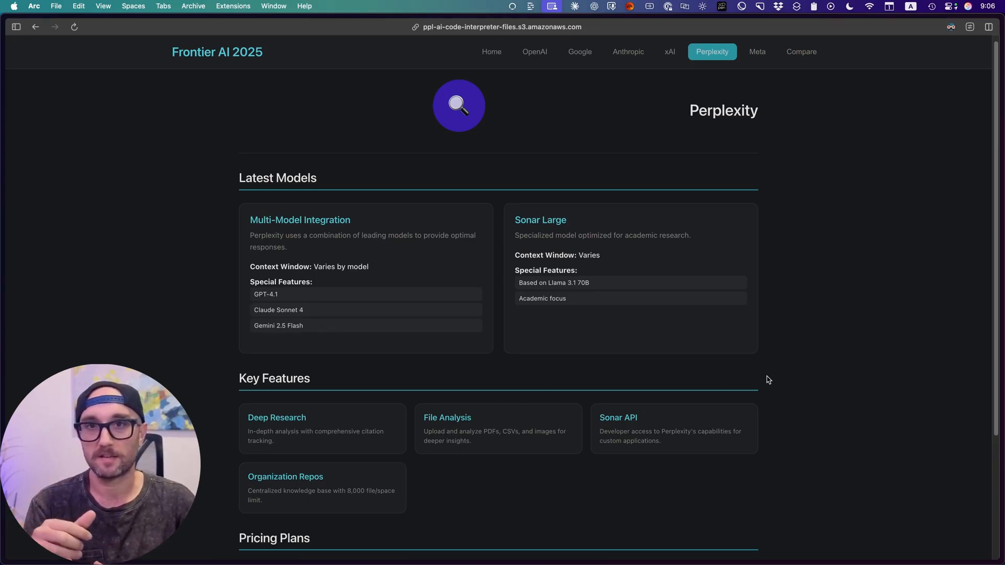
Step: Scroll to Perplexity's pricing: Free, Pro $20/month, Enterprise Pro $40/month per seat
{"action": "scroll", "scroll_direction": "down", "scroll_amount": 3}
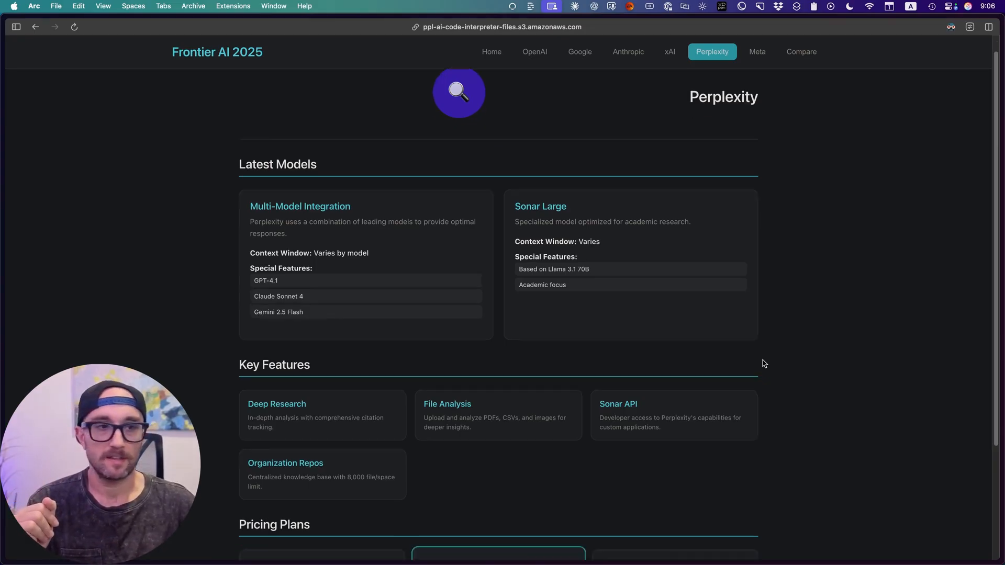
{"action": "scroll", "scroll_direction": "down", "scroll_amount": 3}
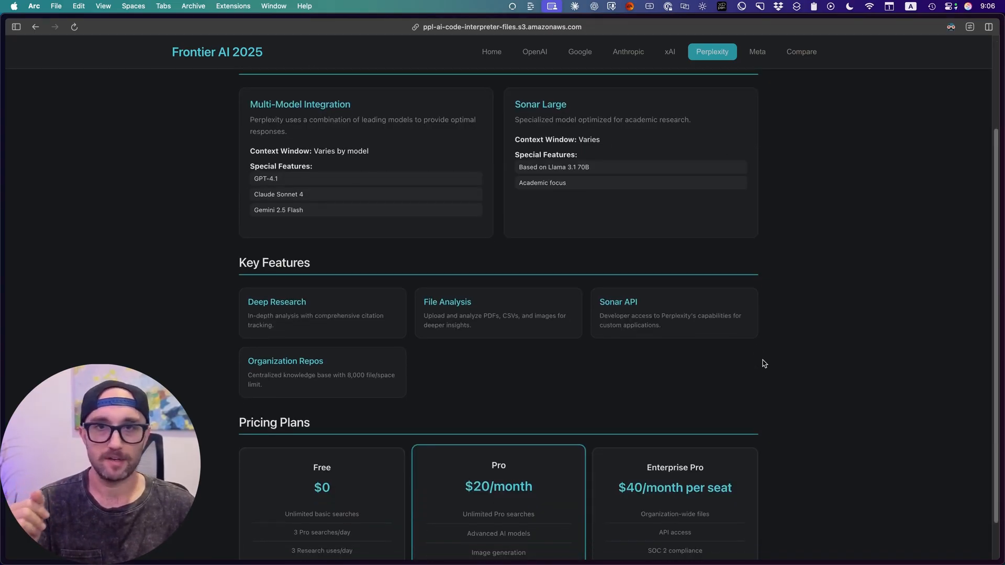
{"action": "mouse_move", "coordinate": [798, 338]}
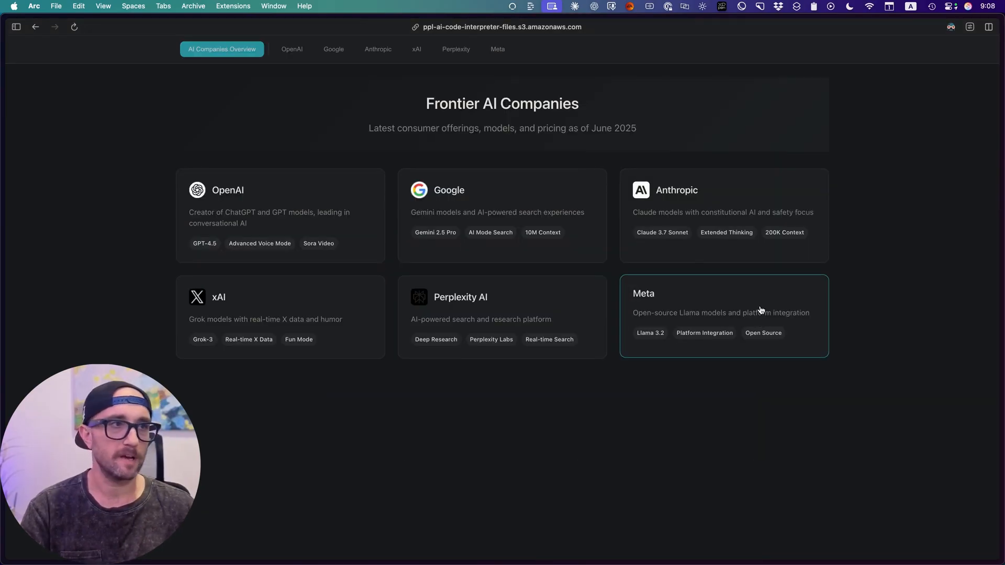
Step: Show Meta's Llama 4 Scout, Maverick and Behemoth models, then the Company Comparison table
{"action": "left_click", "coordinate": [723, 317]}
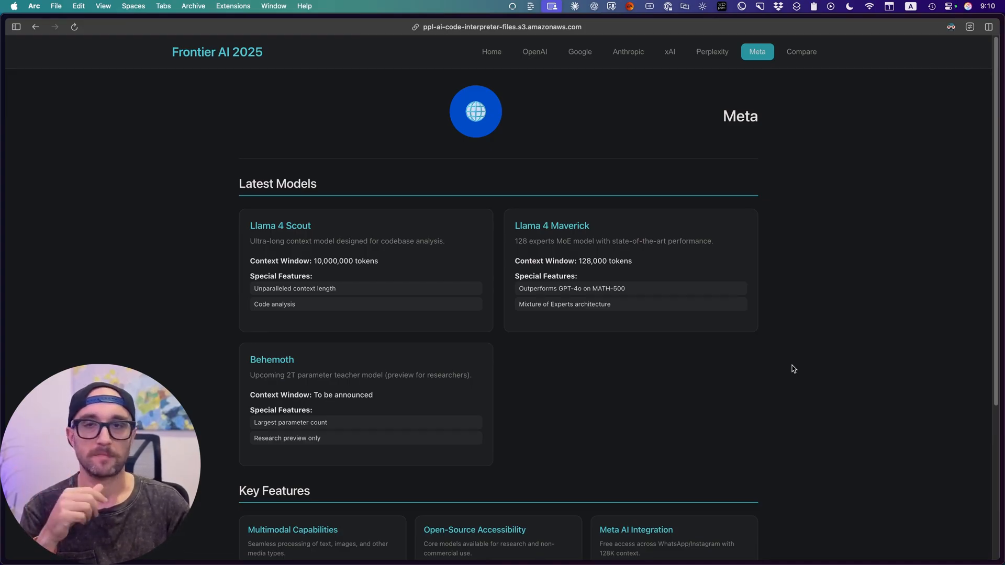
{"action": "left_click", "coordinate": [801, 52]}
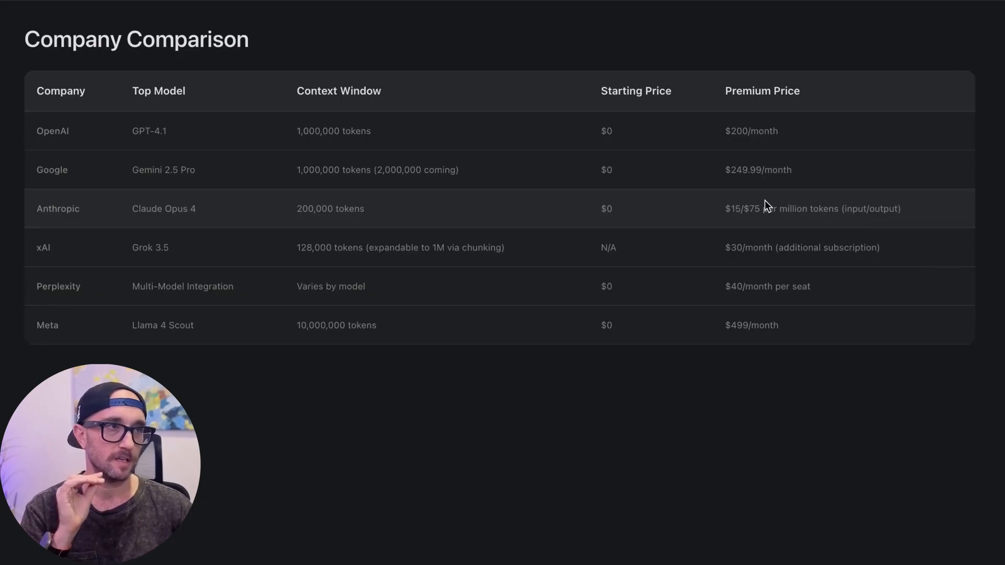
{"action": "mouse_move", "coordinate": [768, 208]}
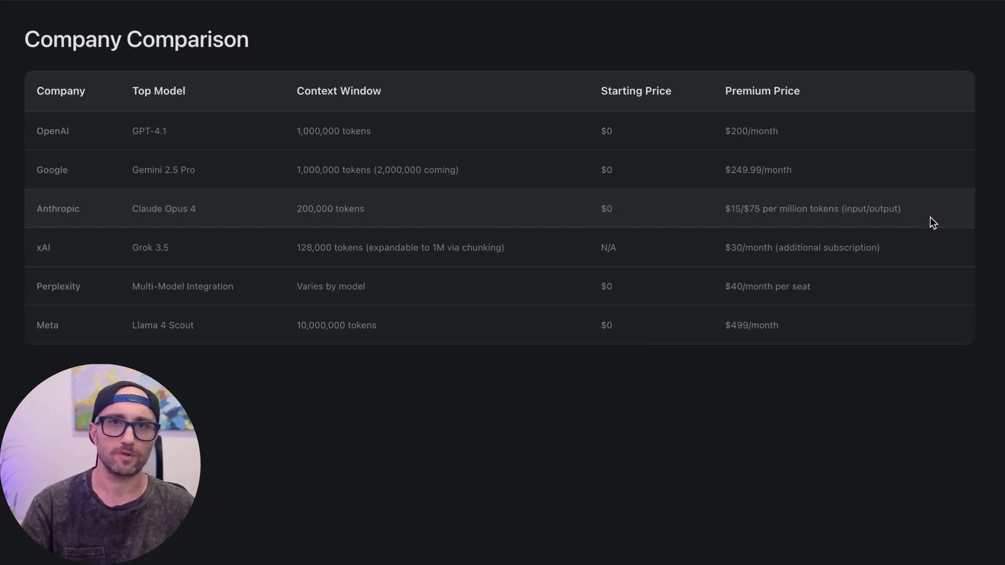
{"action": "mouse_move", "coordinate": [854, 203]}
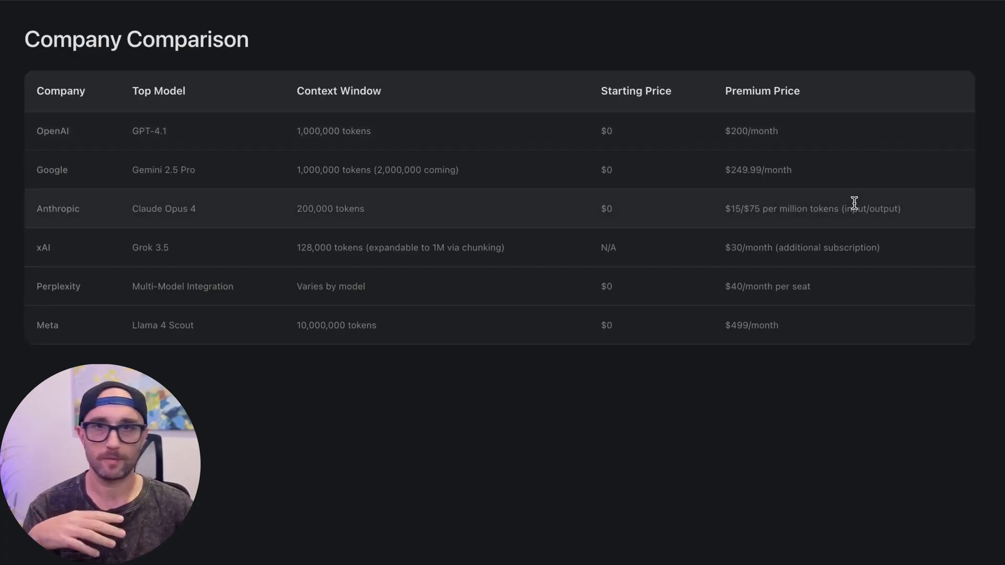
{"action": "mouse_move", "coordinate": [180, 170]}
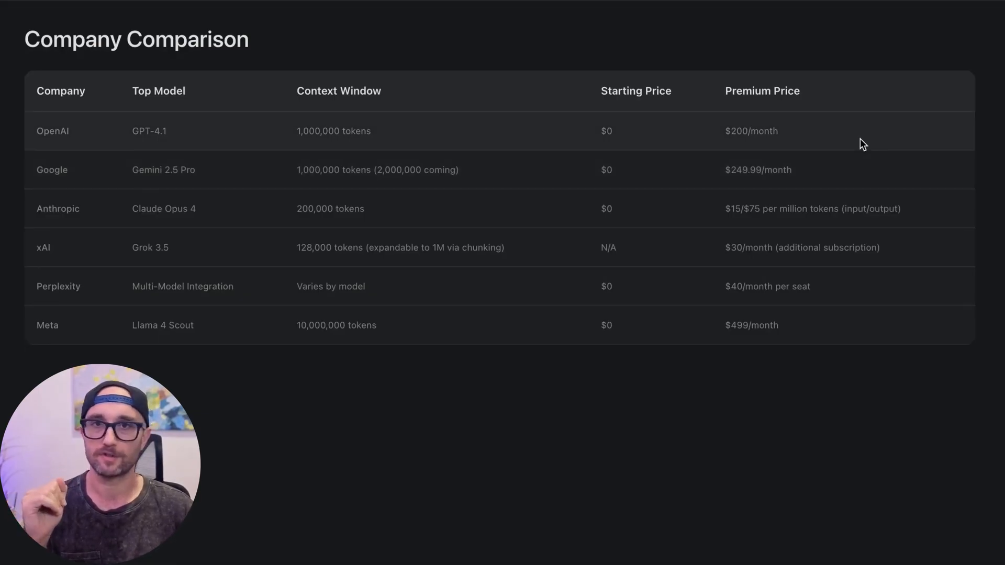
{"action": "mouse_move", "coordinate": [859, 150]}
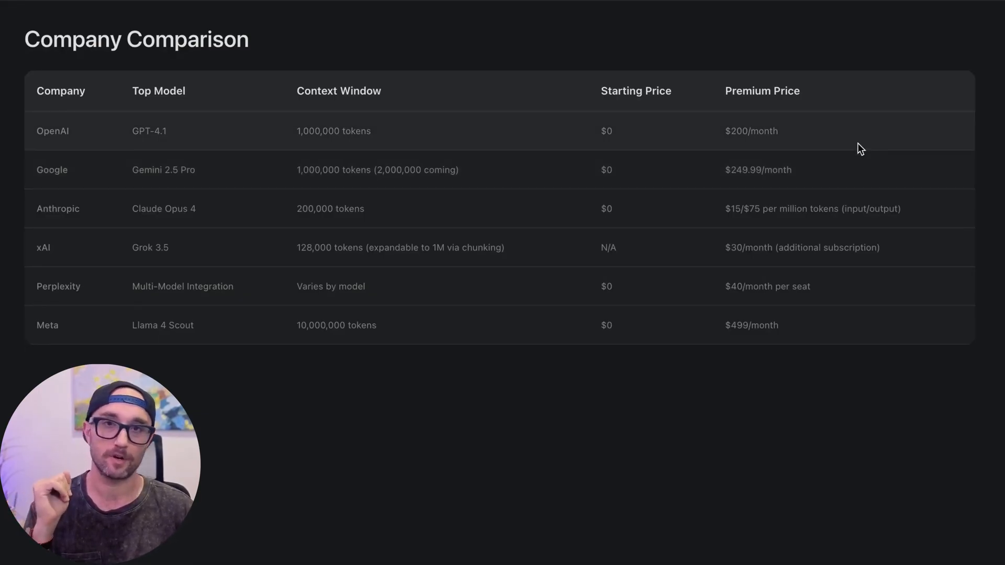
{"action": "mouse_move", "coordinate": [851, 187]}
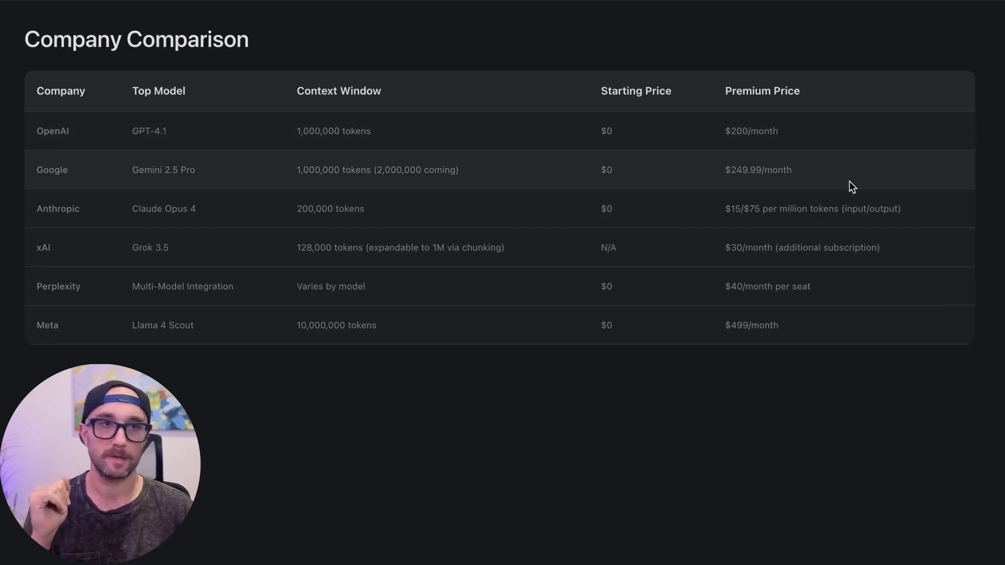